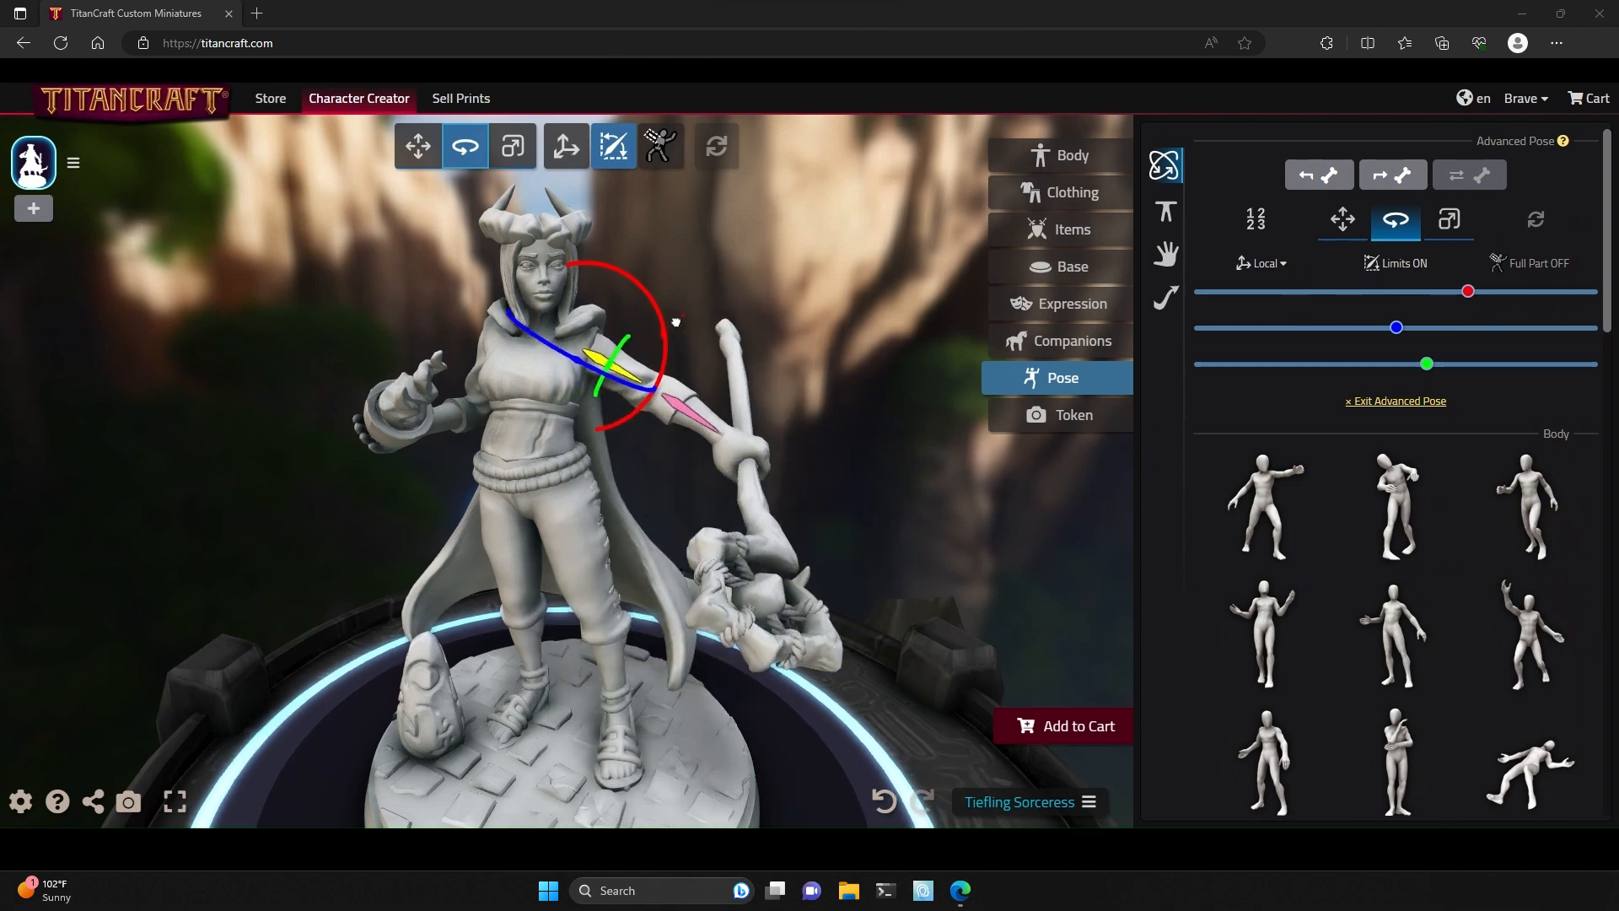
- Lower the raised arm bone so the staff stands upright at her side
click(513, 144)
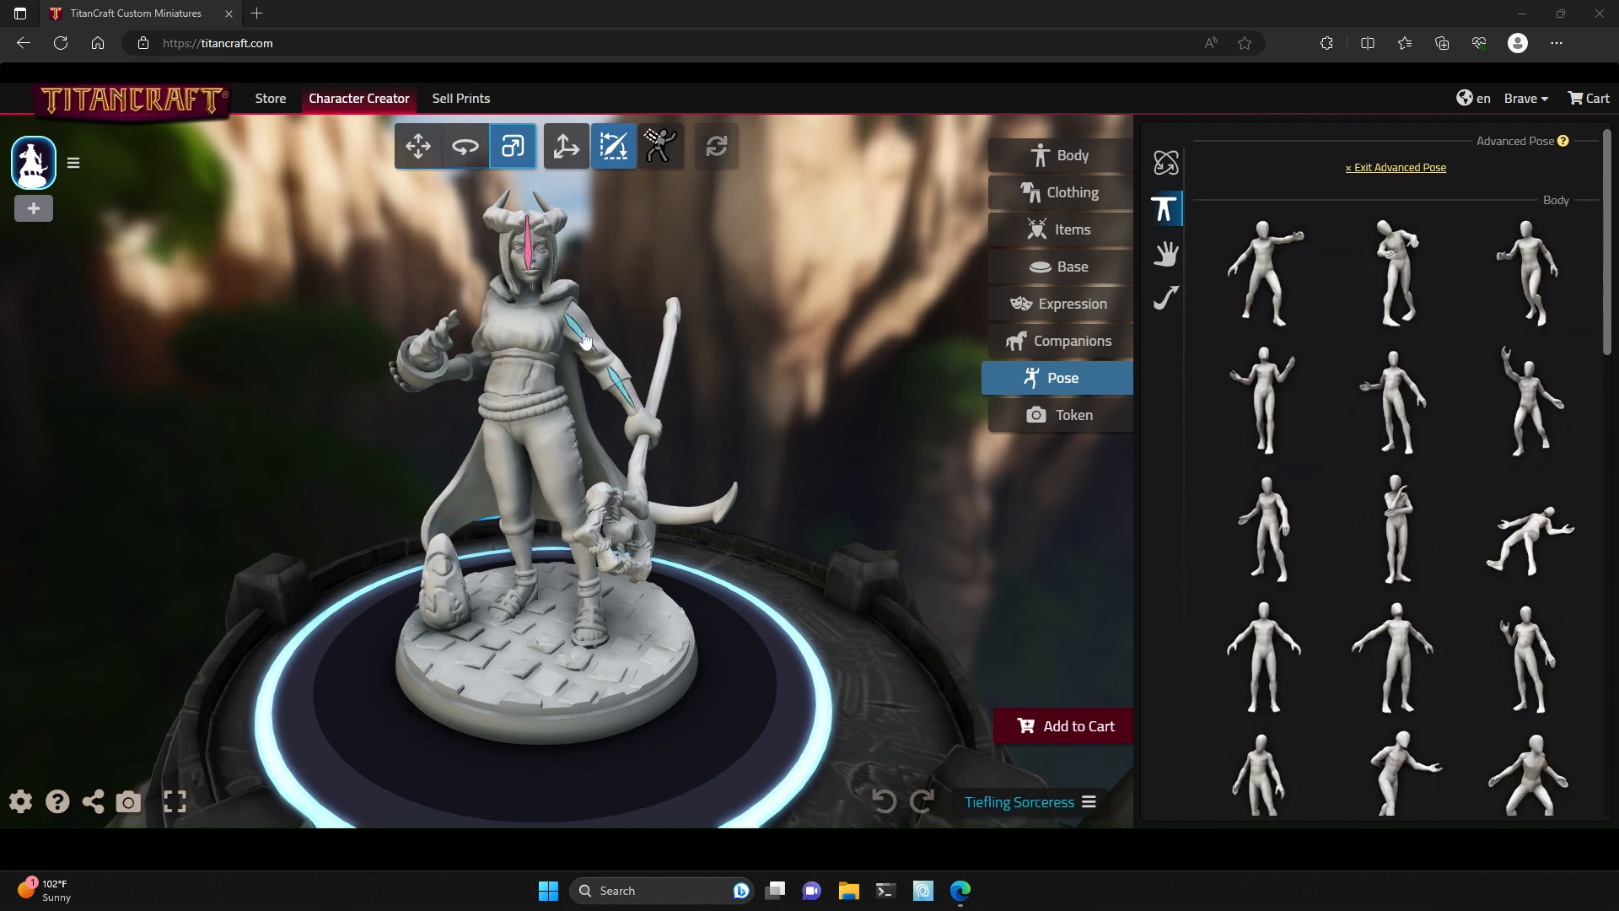
- Select the upper arm bone and scale it slightly along one axis with the Scale gizmo
click(464, 146)
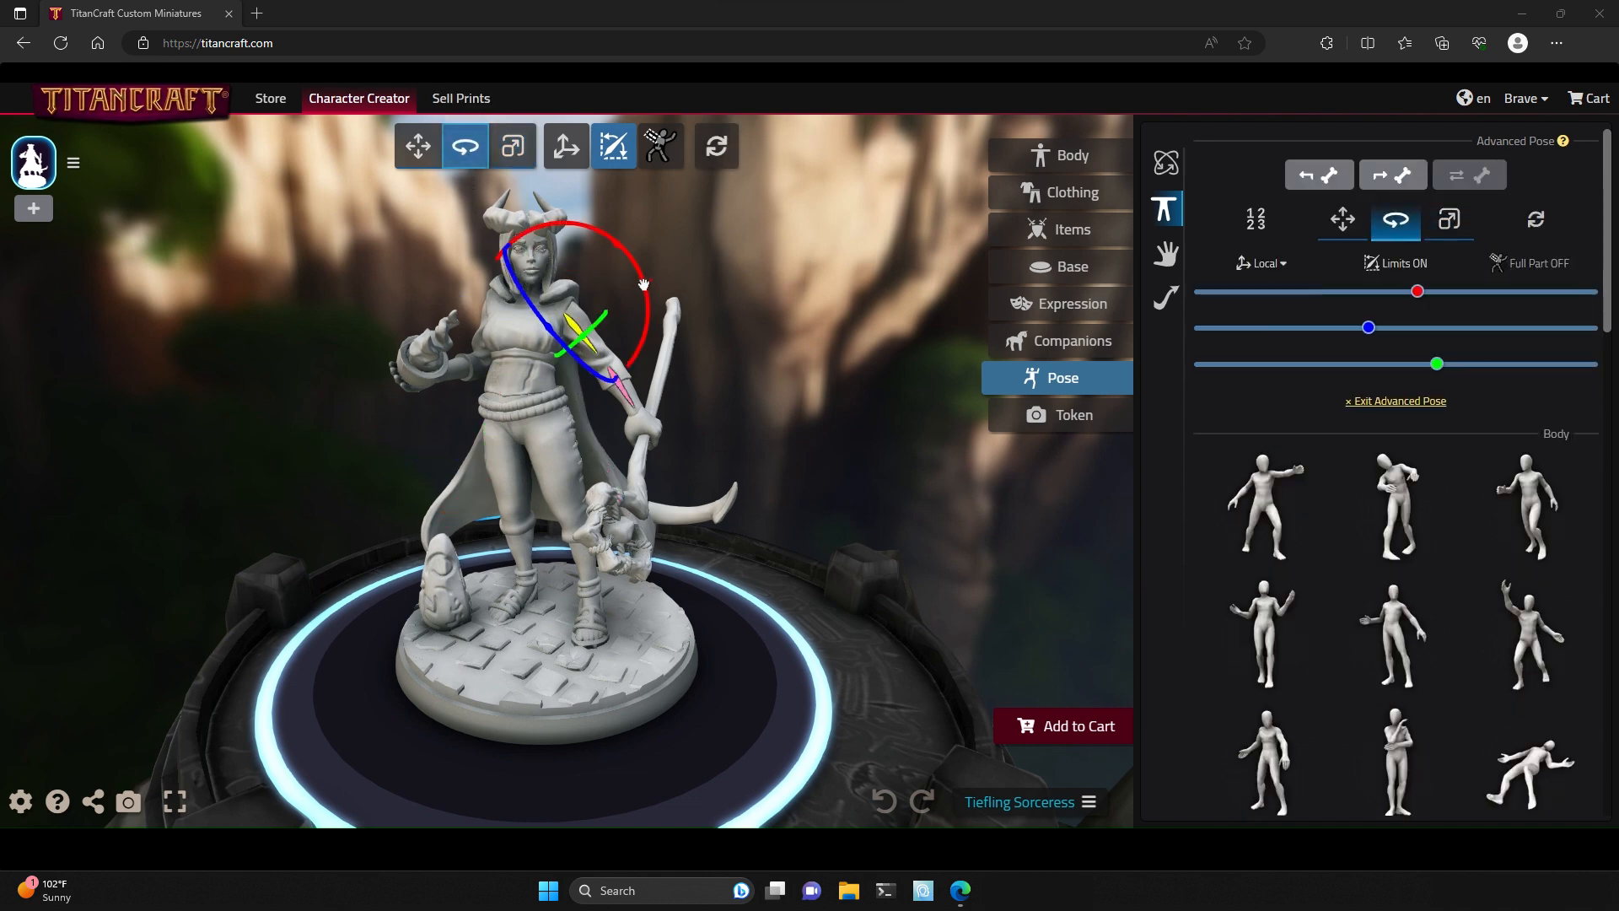
click(417, 144)
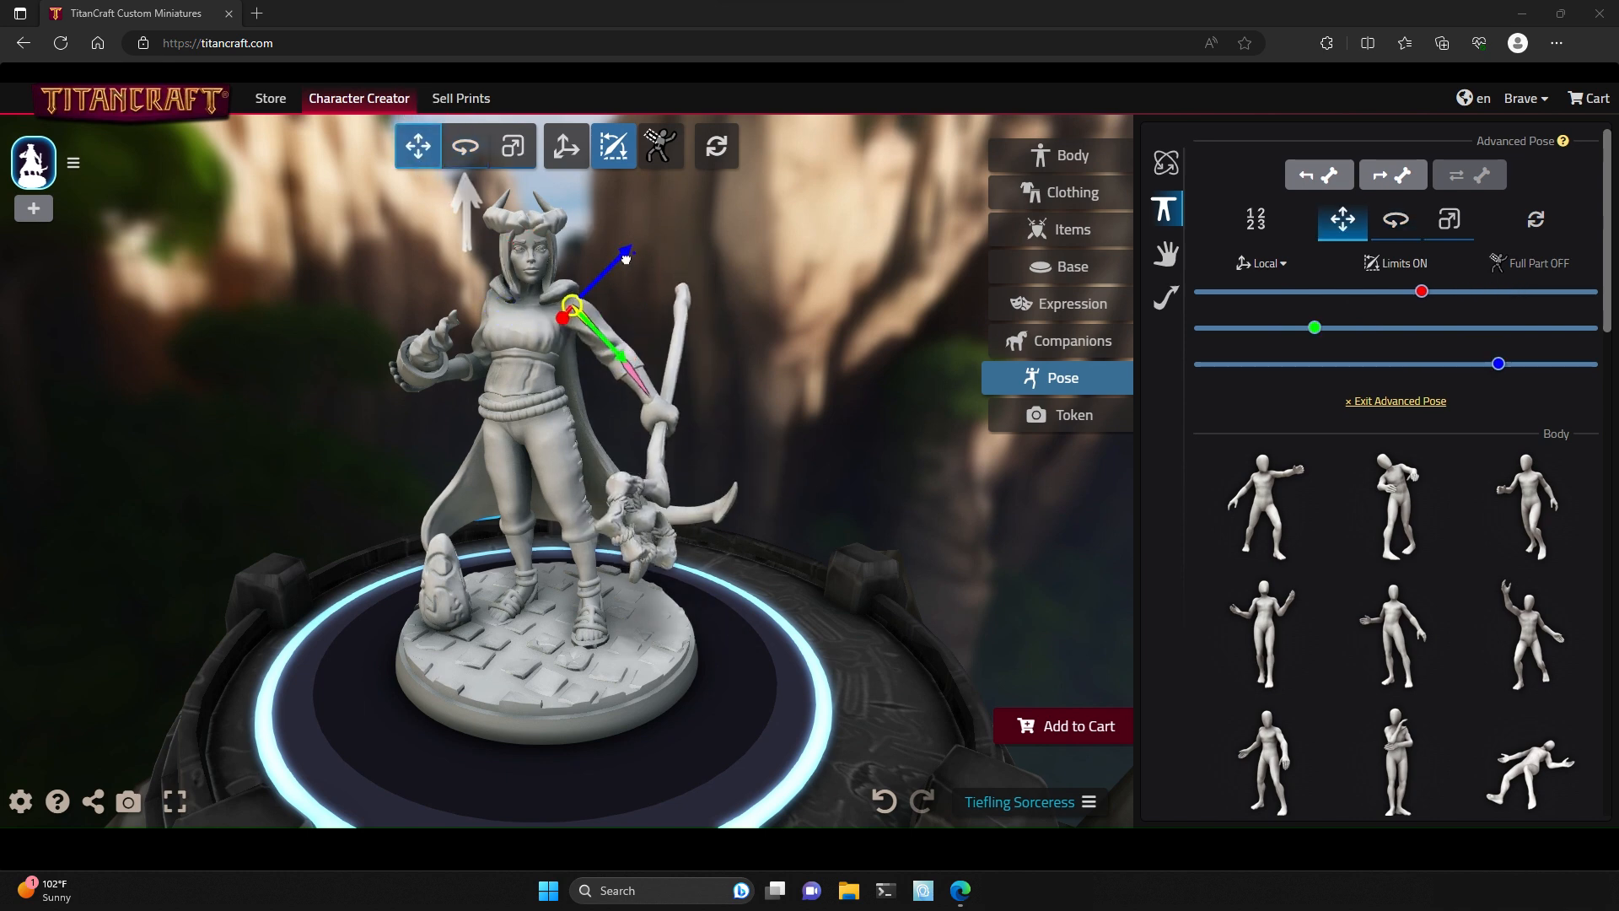
click(512, 144)
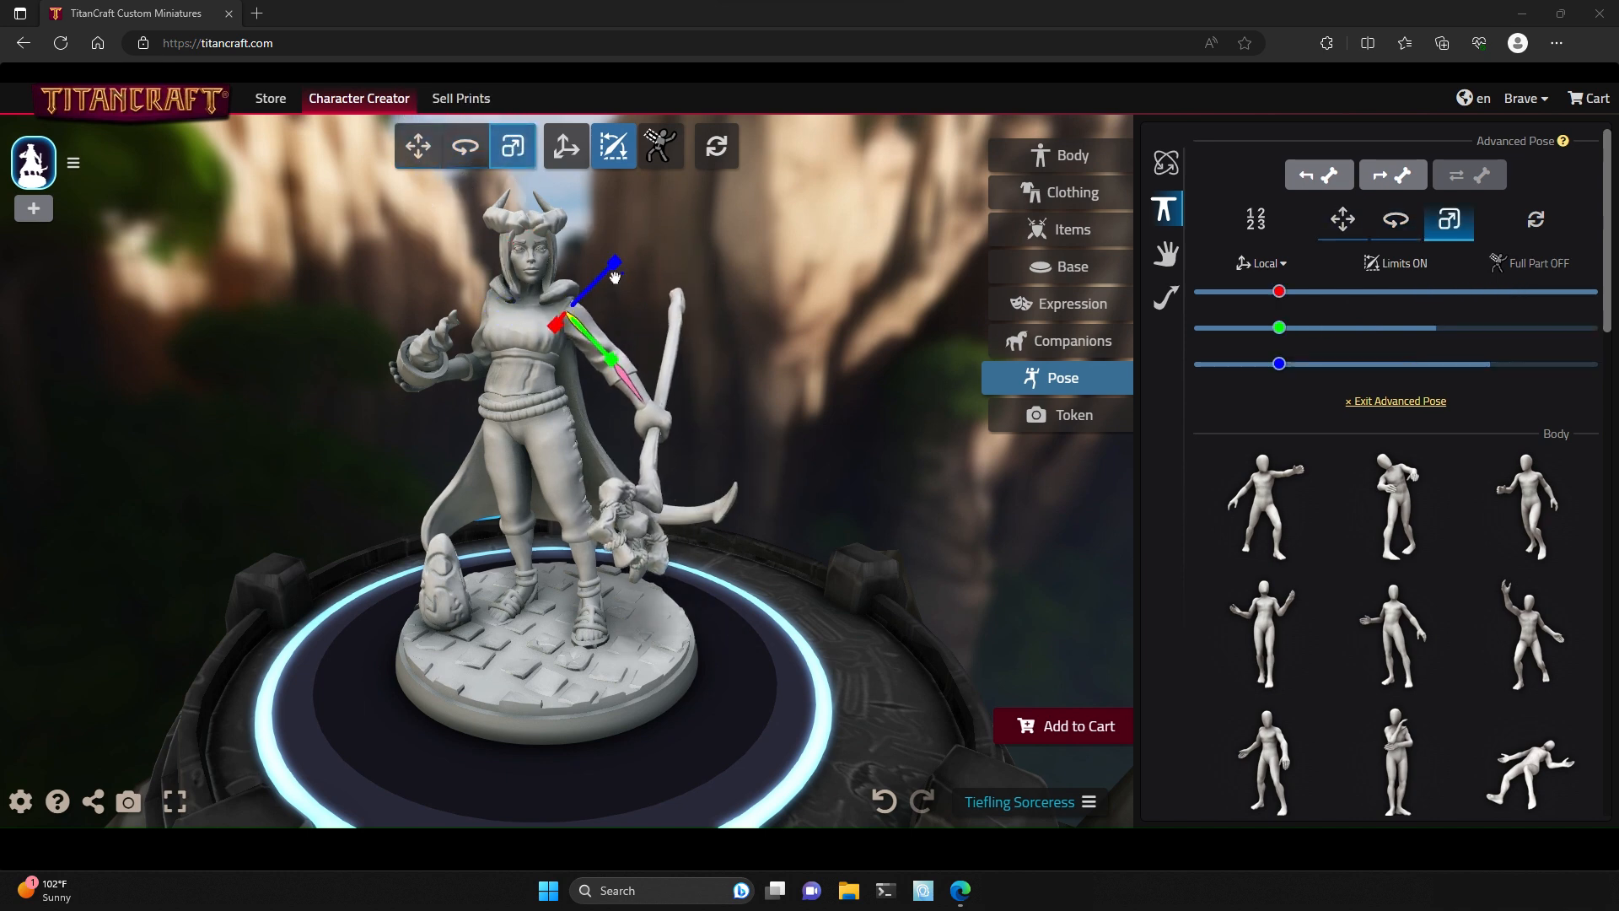
drag(1279, 363, 1305, 363)
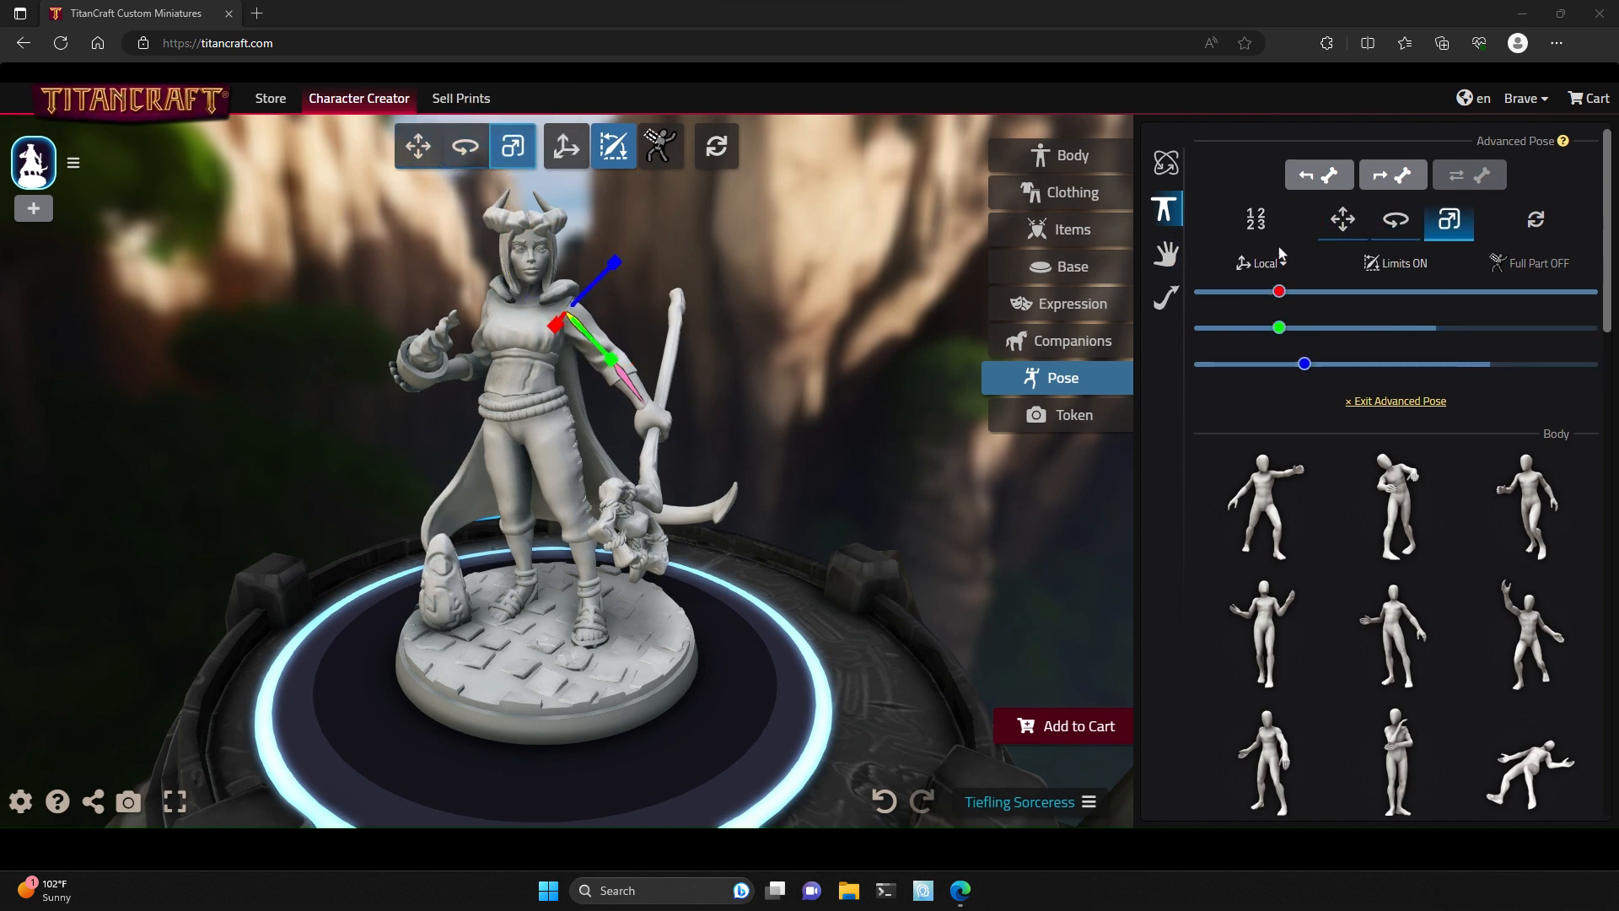
mouse_move(1007, 318)
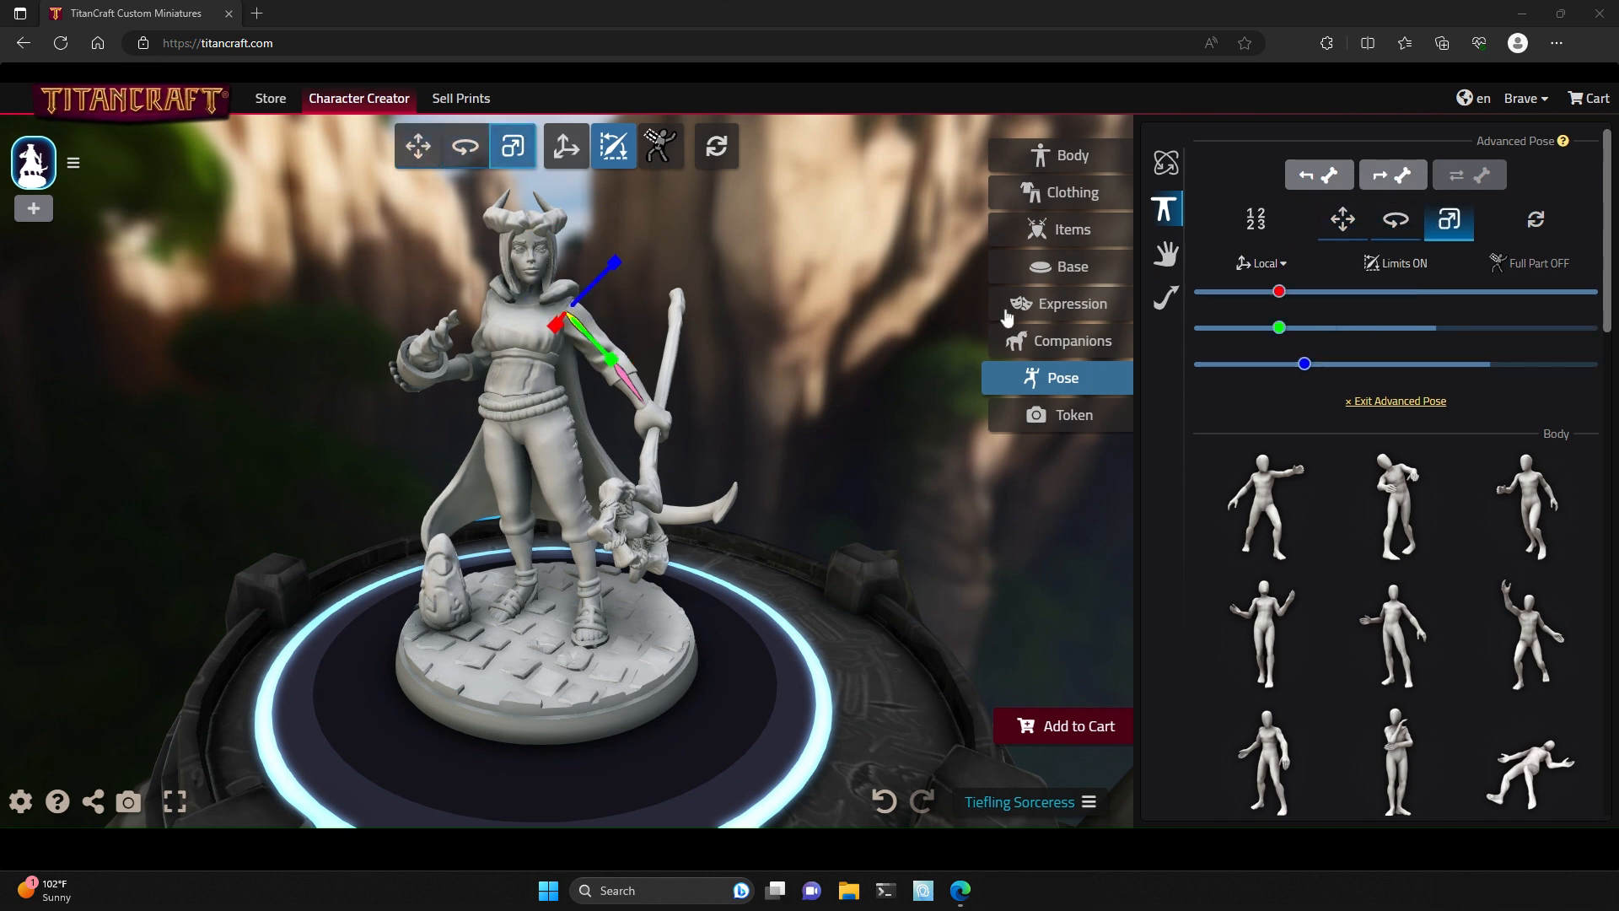
- Rotate the upper arm outward so the staff extends horizontally from her body
click(465, 146)
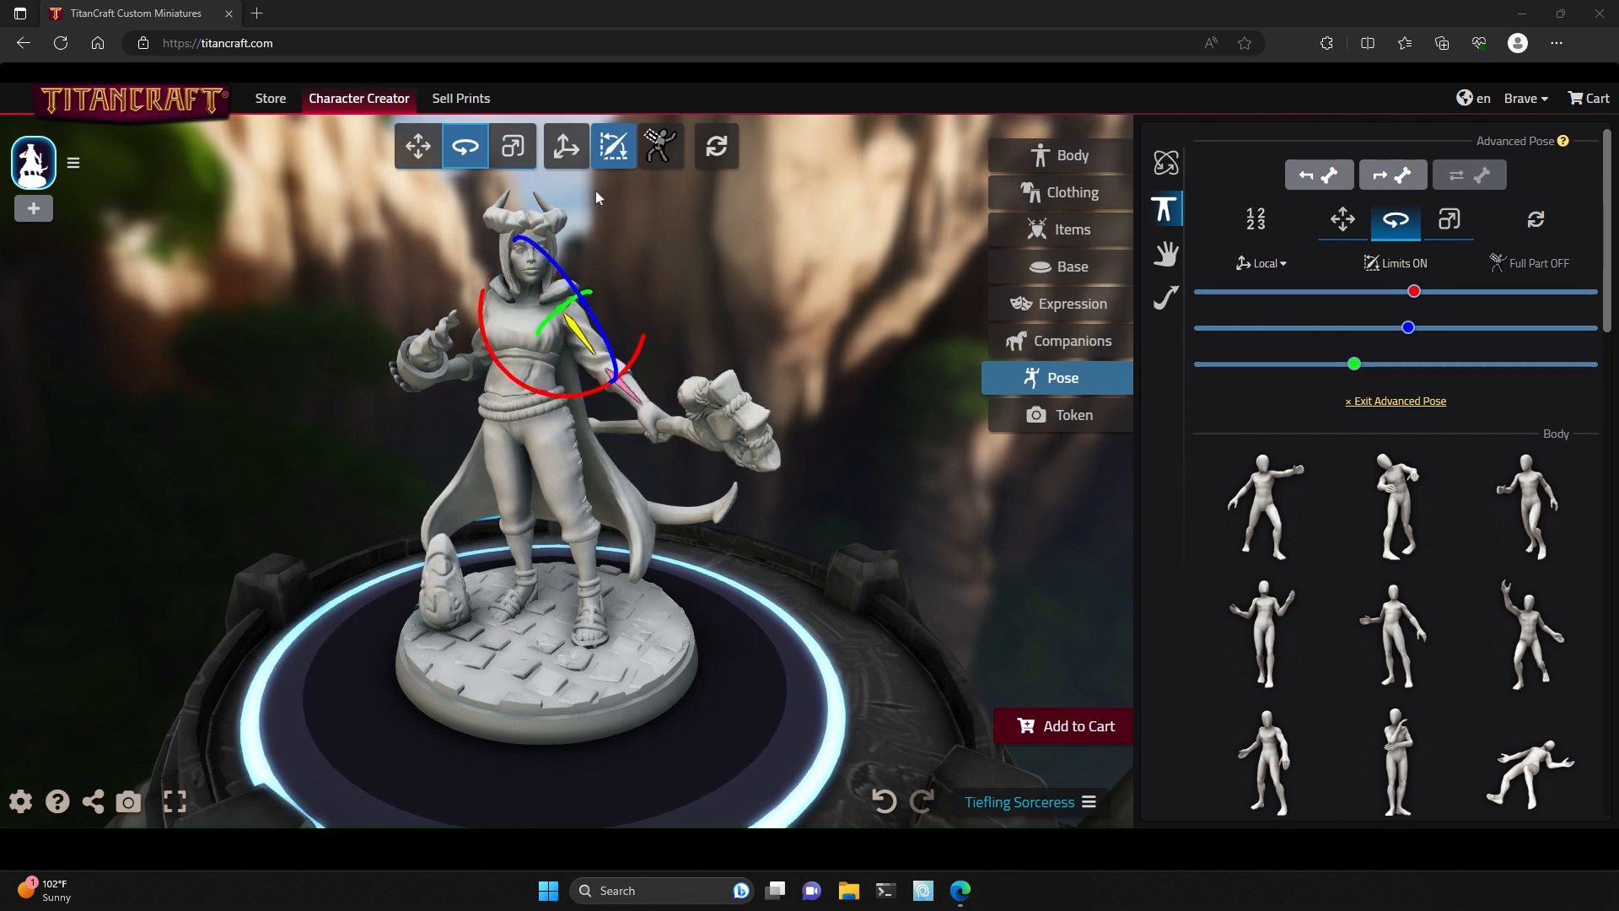
click(565, 146)
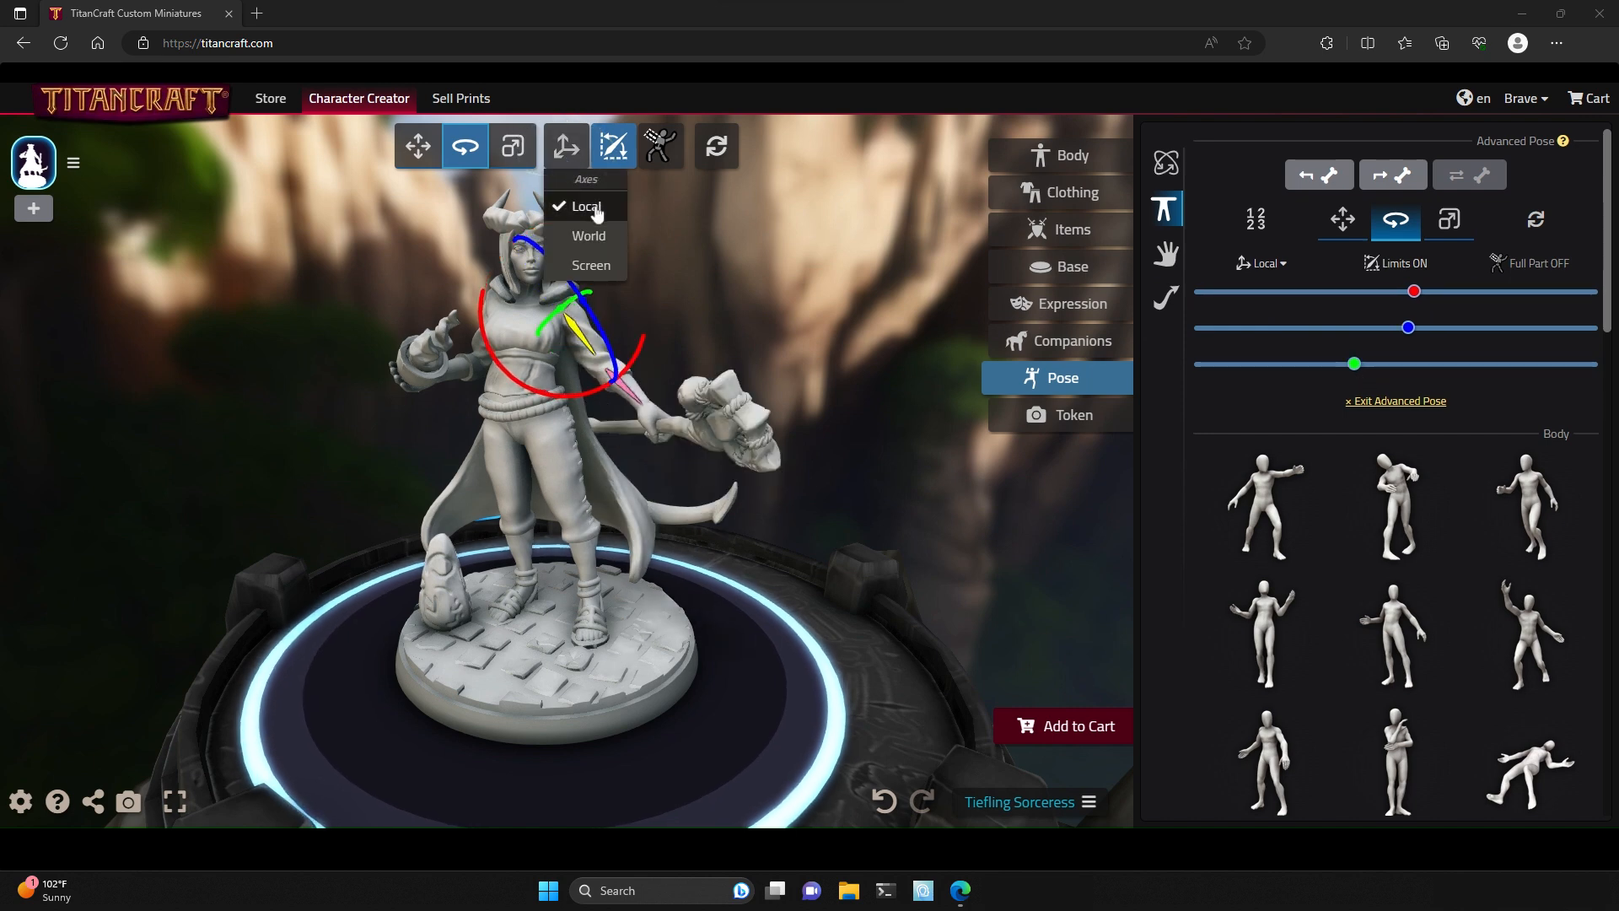
- Set Axes to Screen and turn the upper arm around the view-facing axis
click(586, 206)
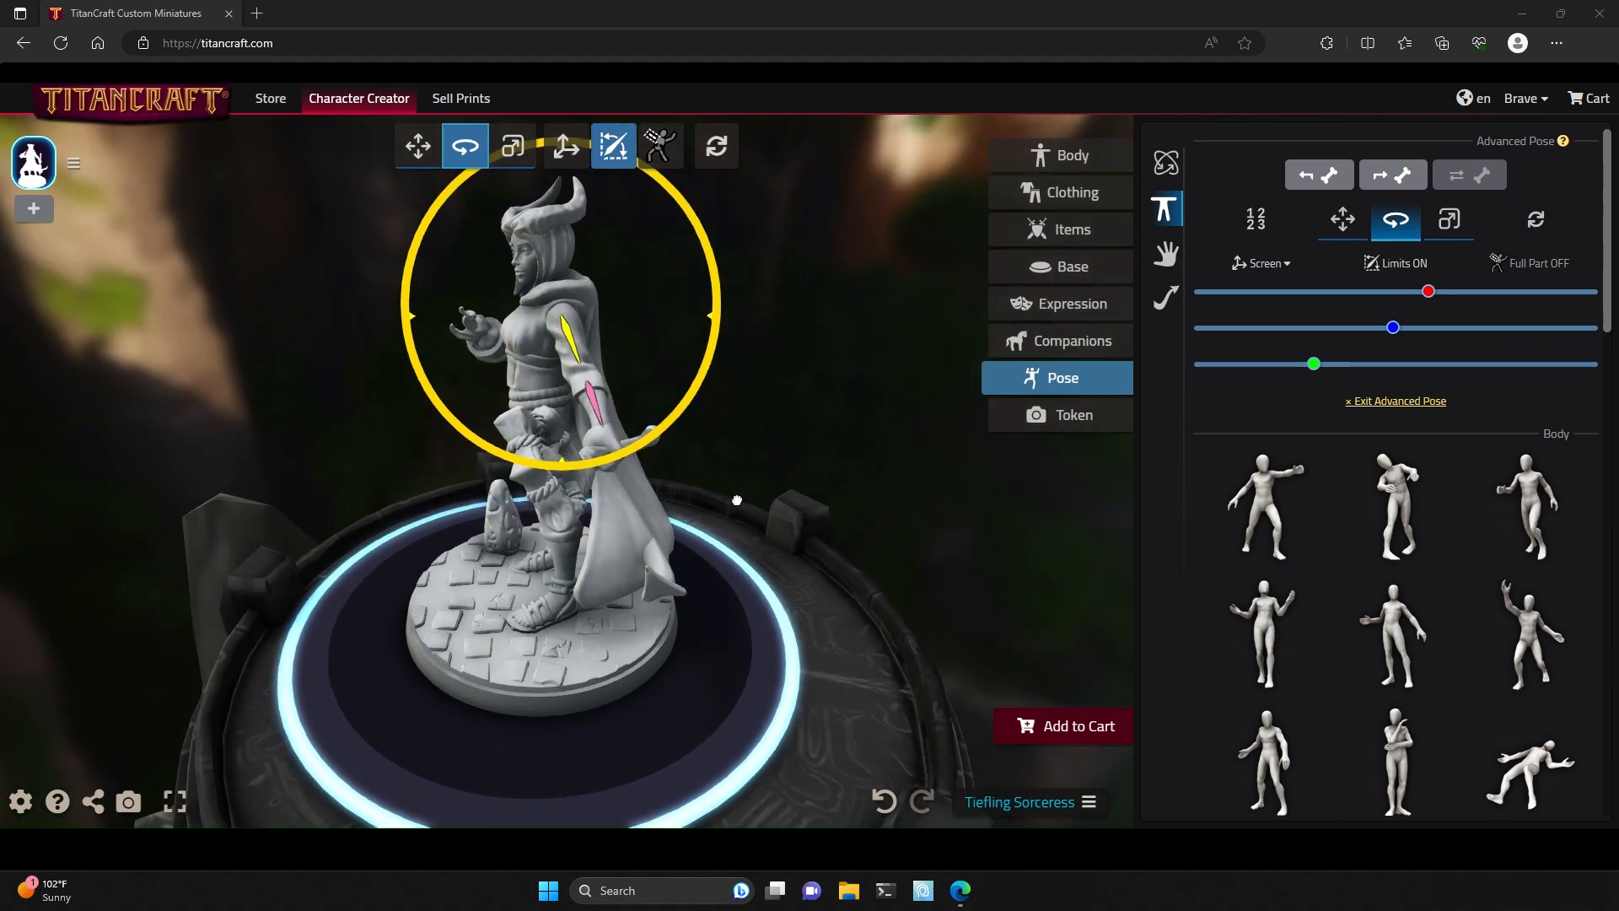
drag(736, 500, 862, 324)
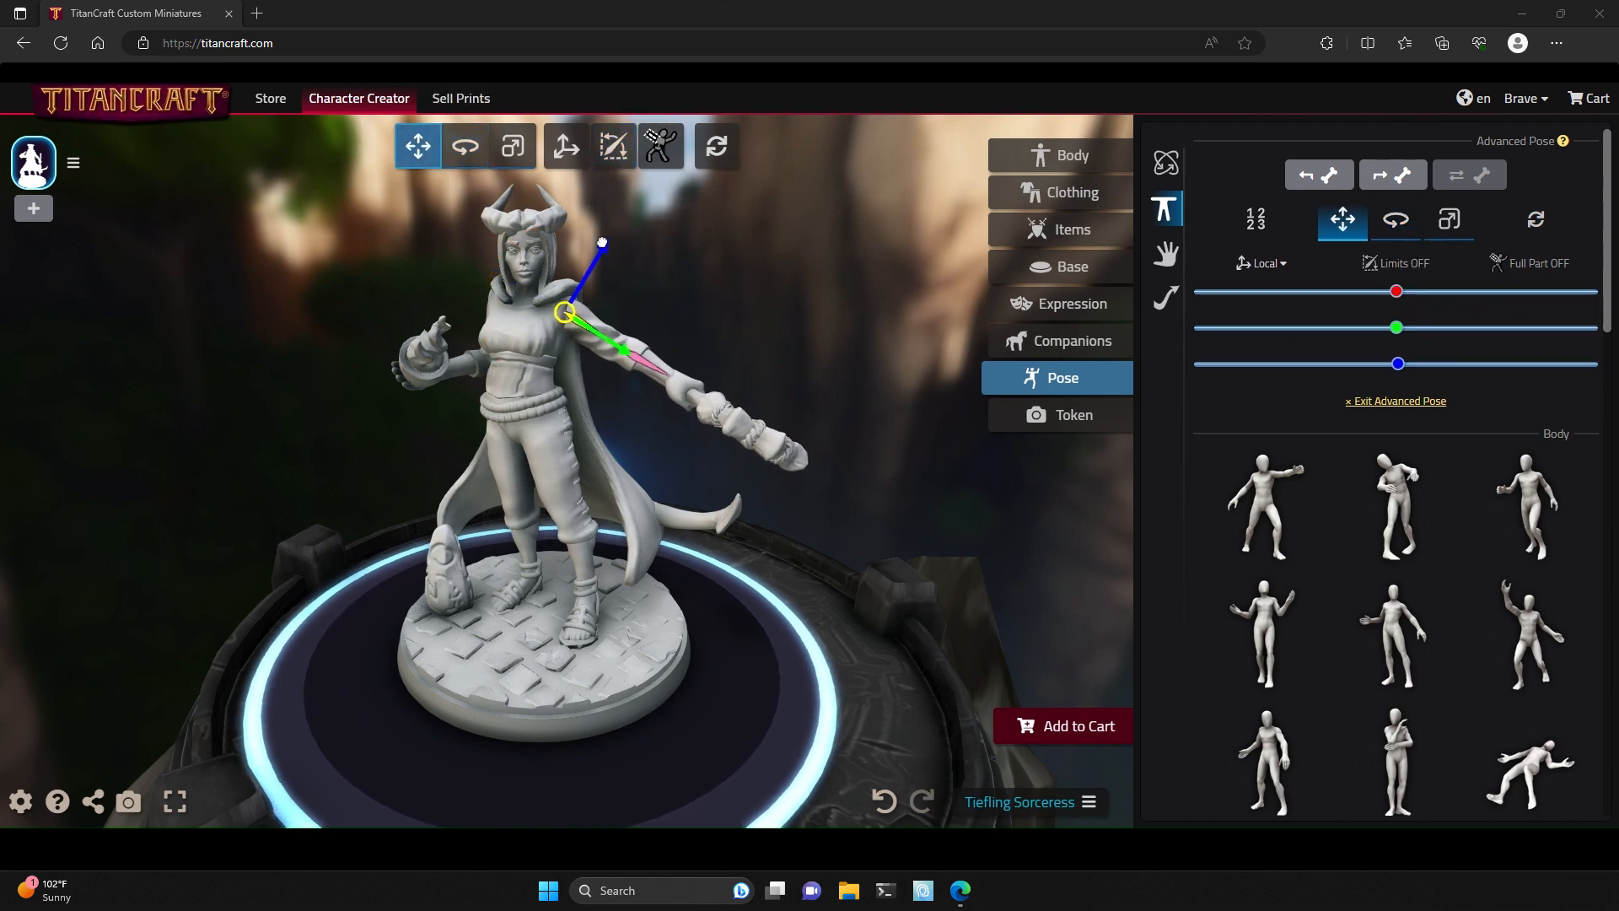
- With Limits off, move the arm bone outward away from the shoulder
drag(604, 243, 672, 240)
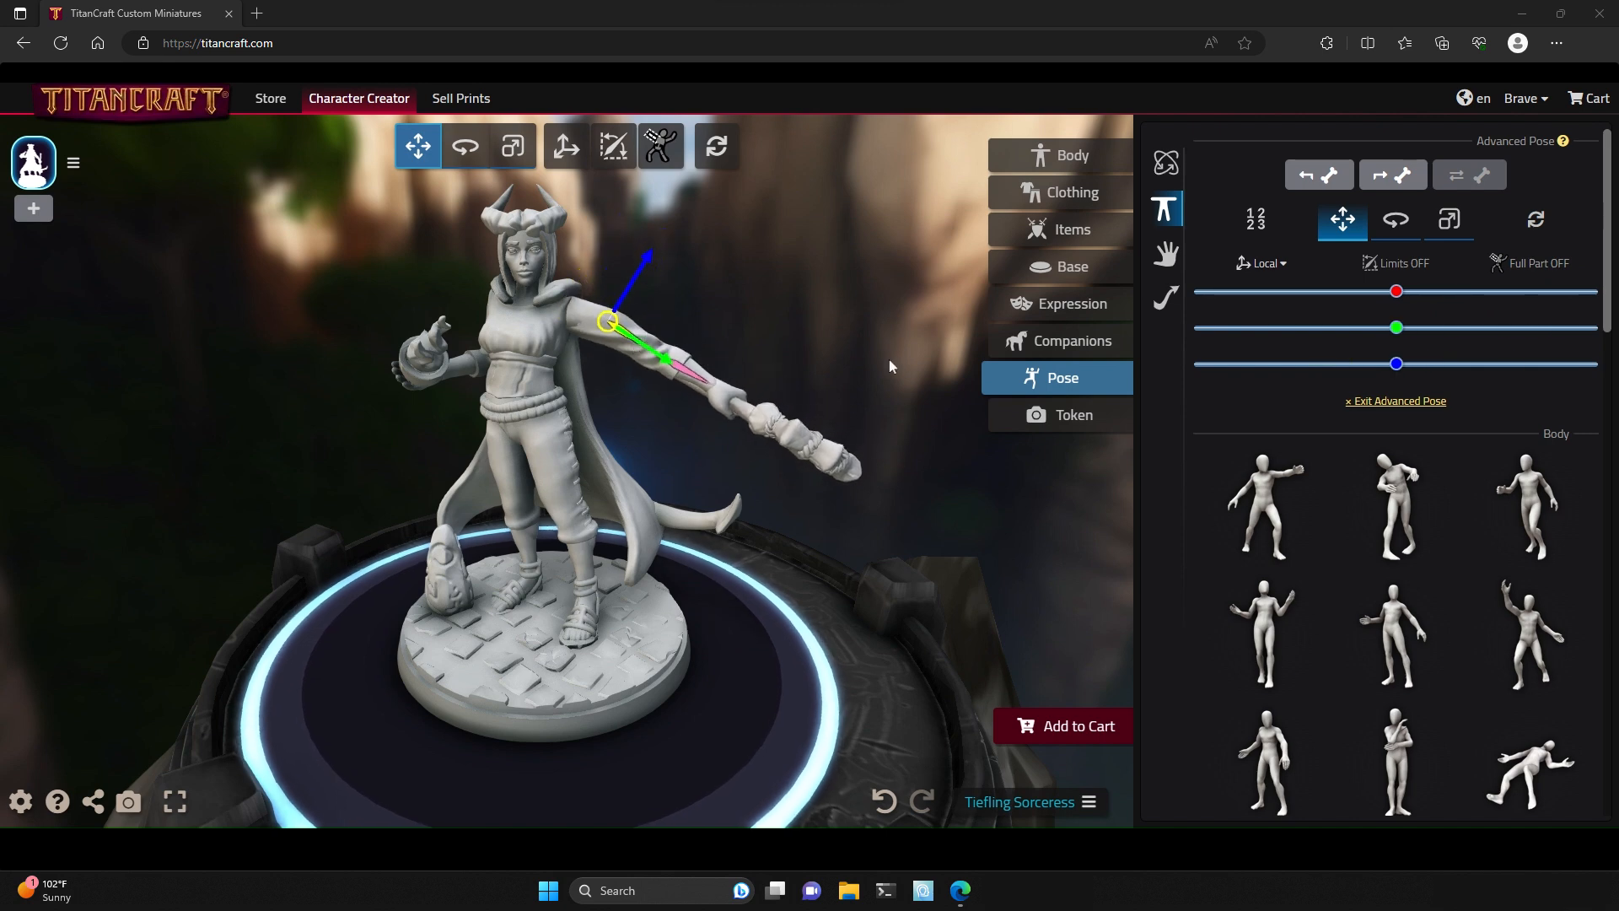
click(464, 146)
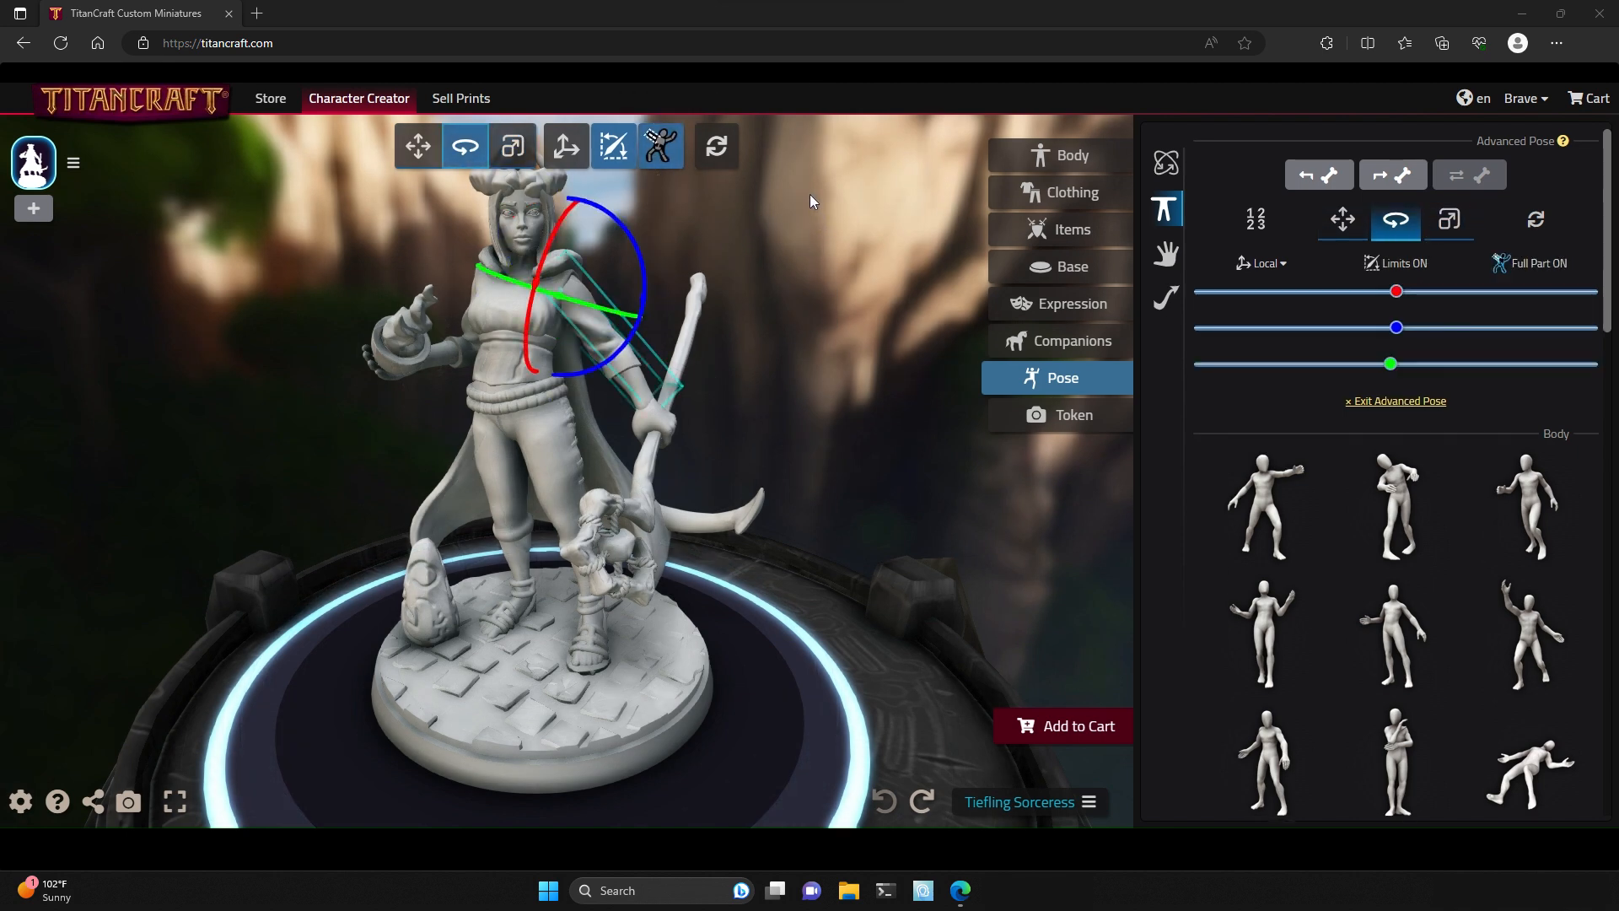
- With Full Part on, switch the whole arm between the Move and Scale gizmos
click(514, 144)
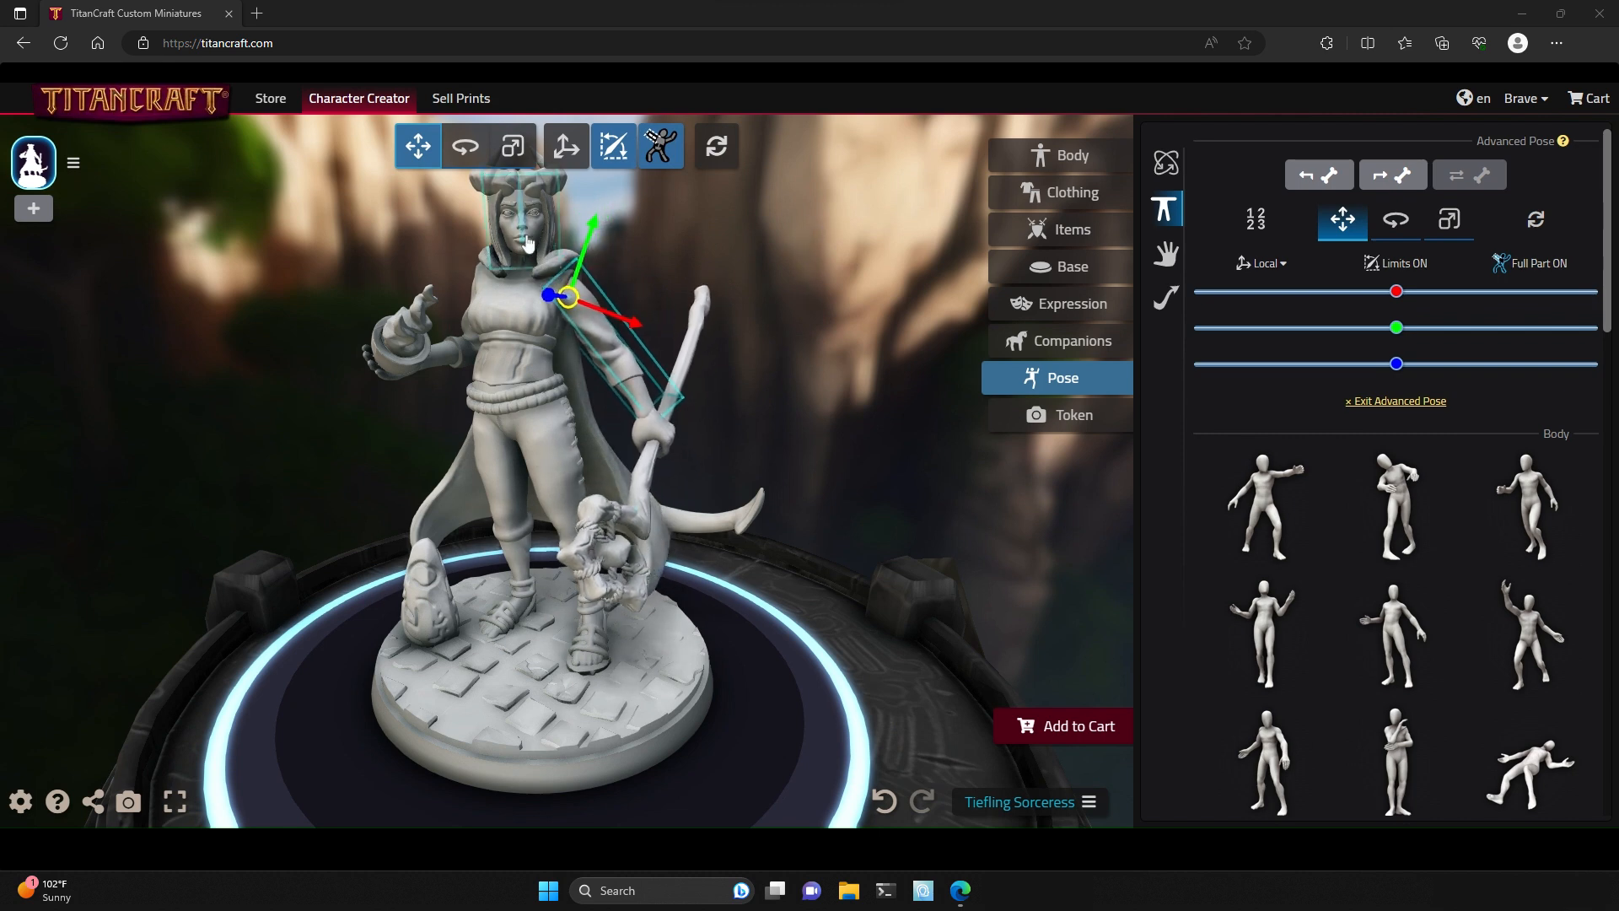
click(512, 146)
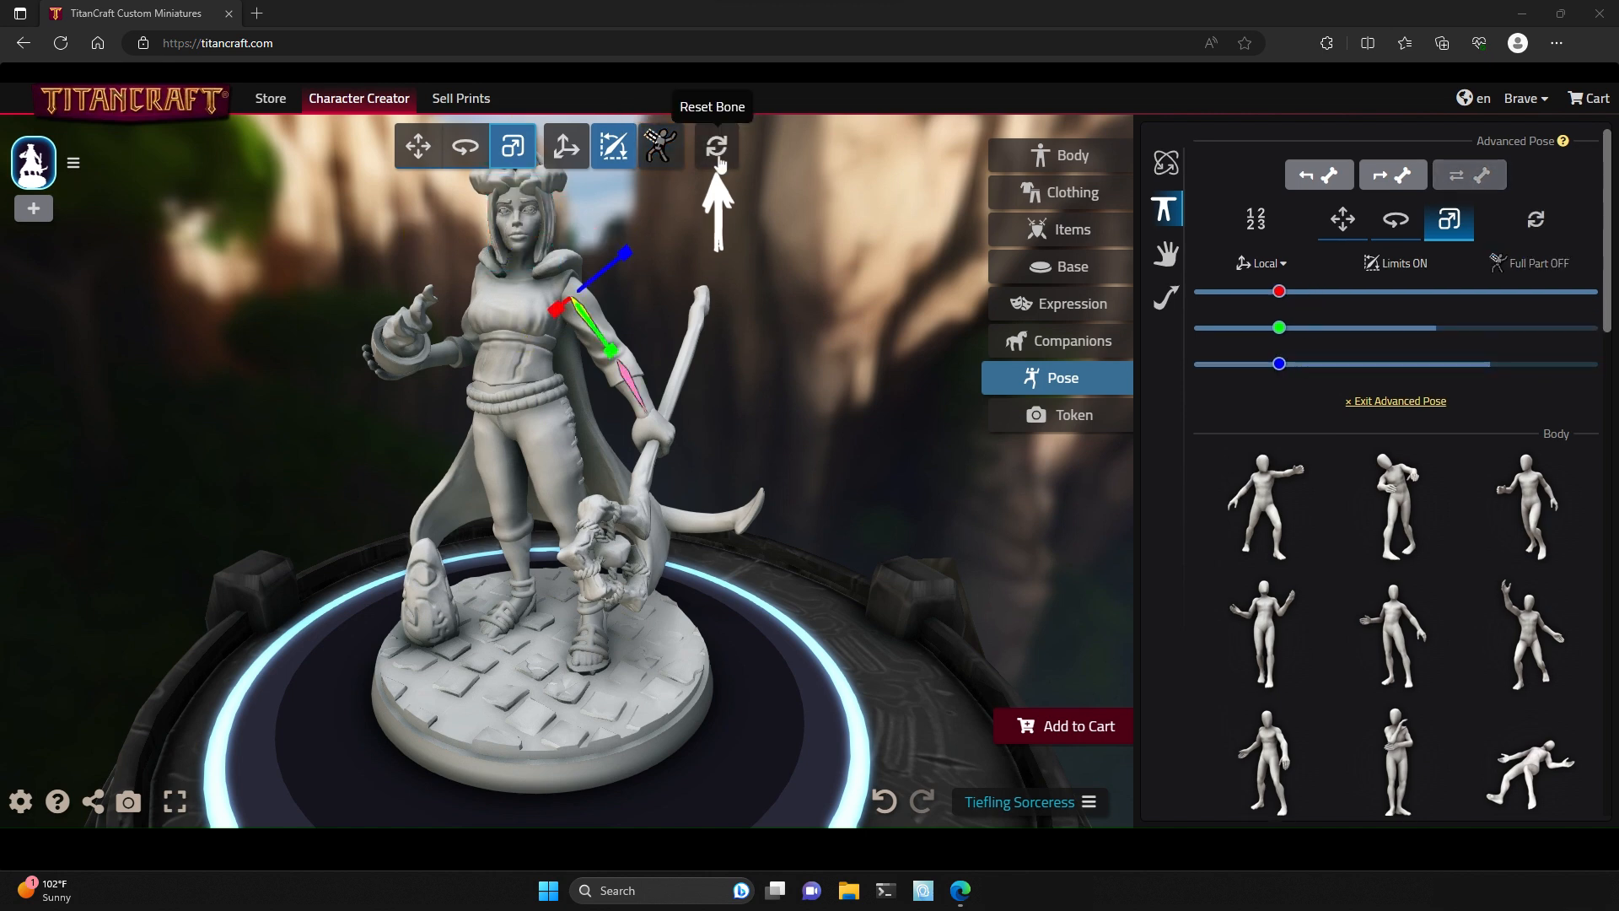
- Reset the upper arm bone to its default pose
click(715, 146)
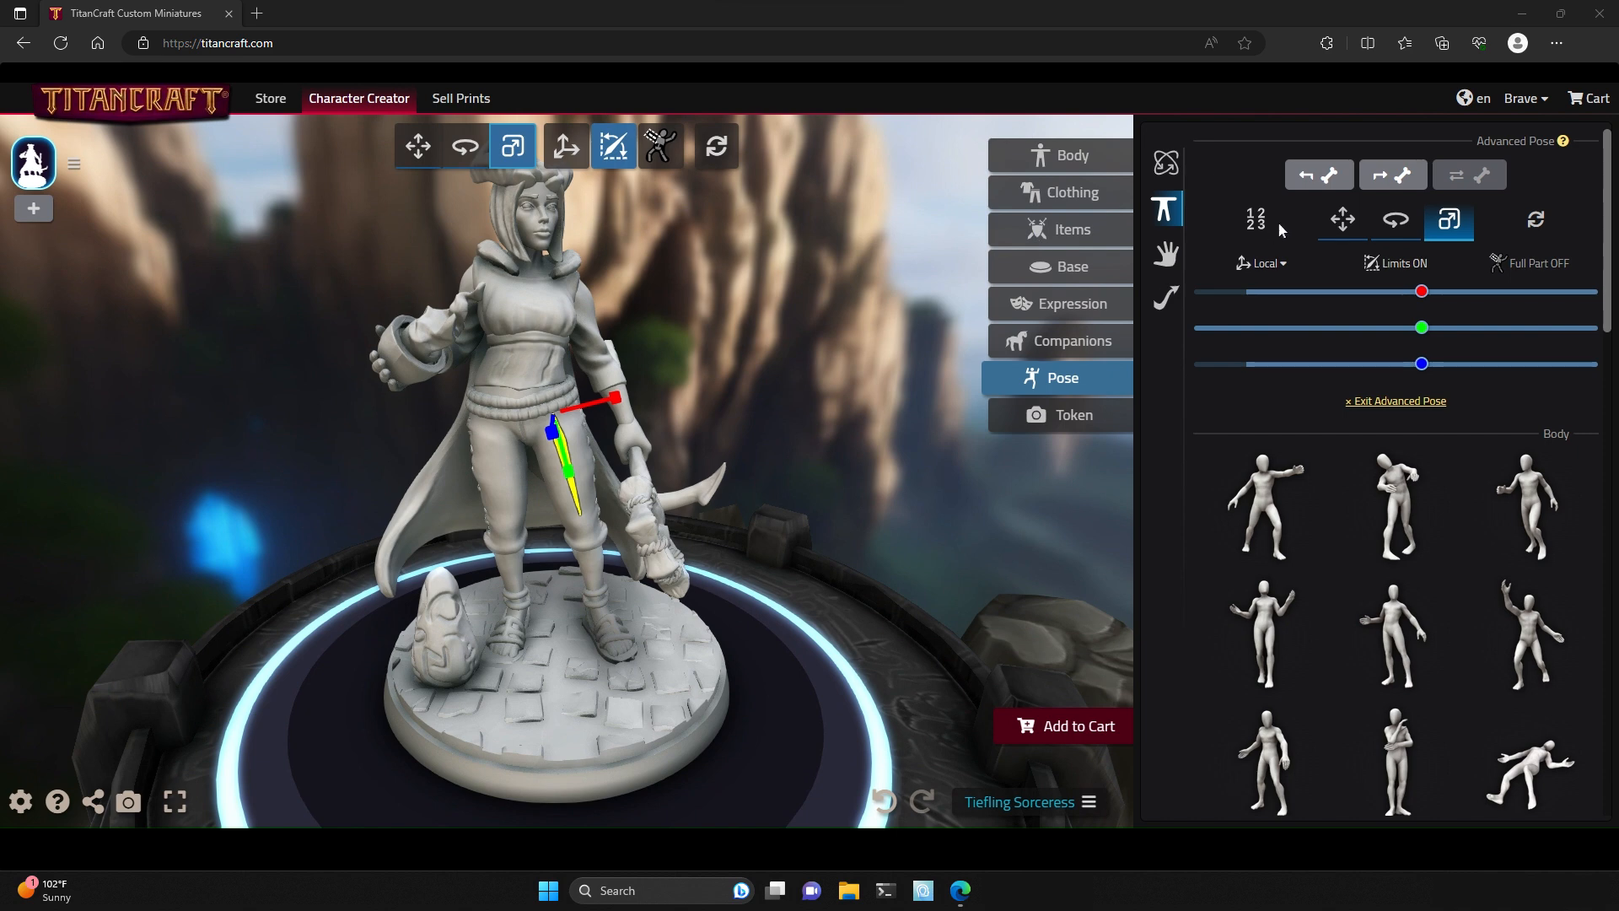
- Cycle Select Next Bone from thigh to shin to foot and back to the thigh
click(1392, 174)
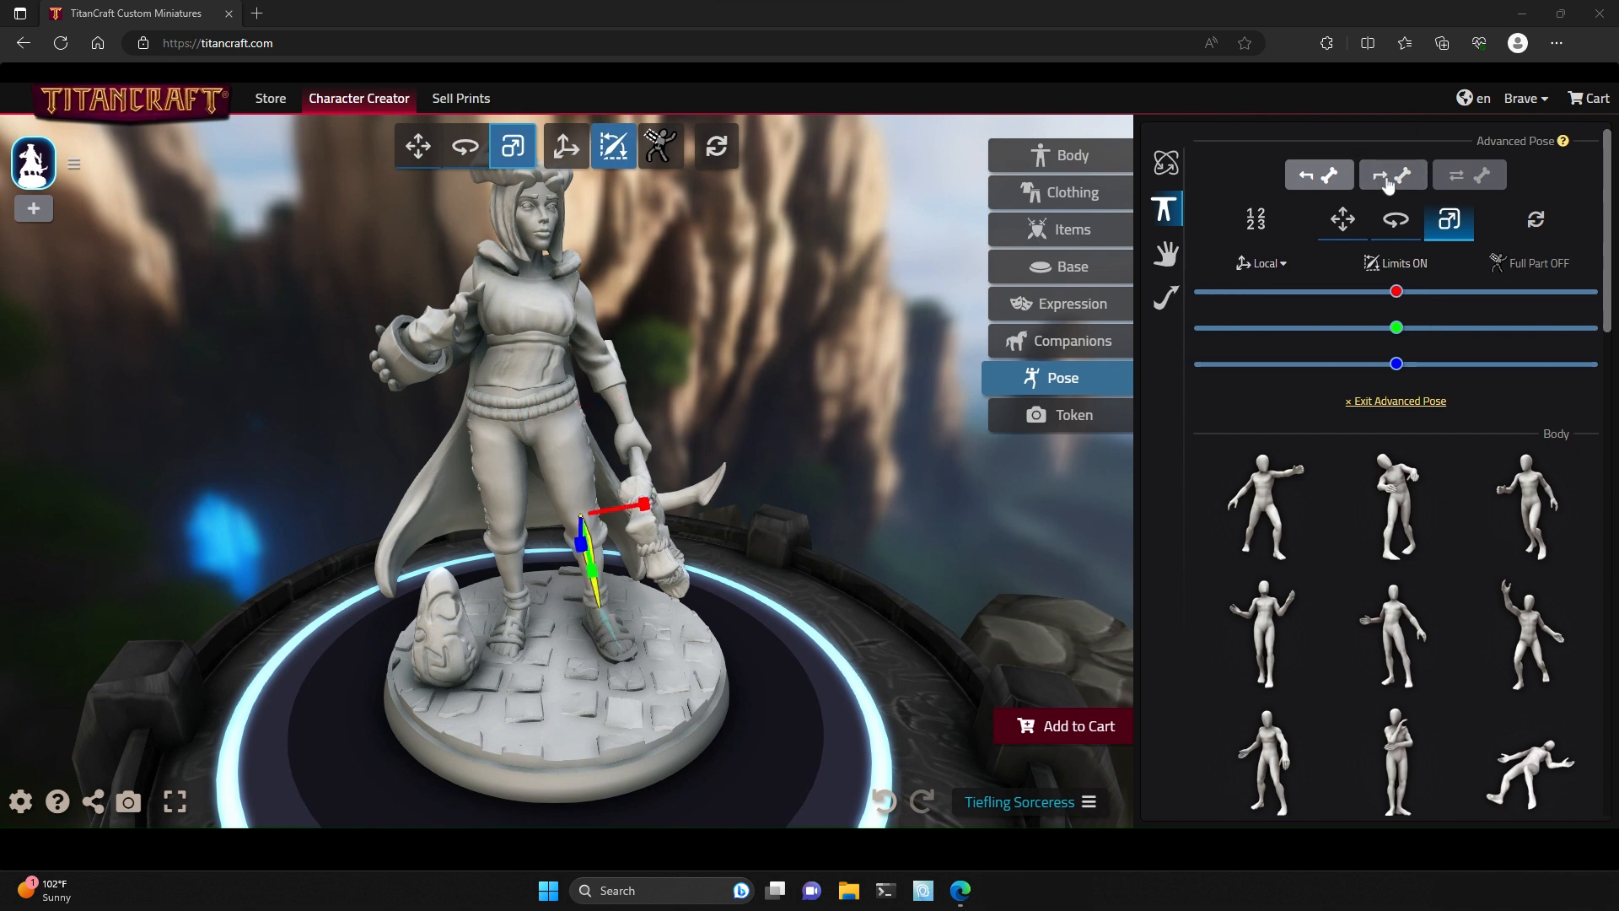
click(1392, 174)
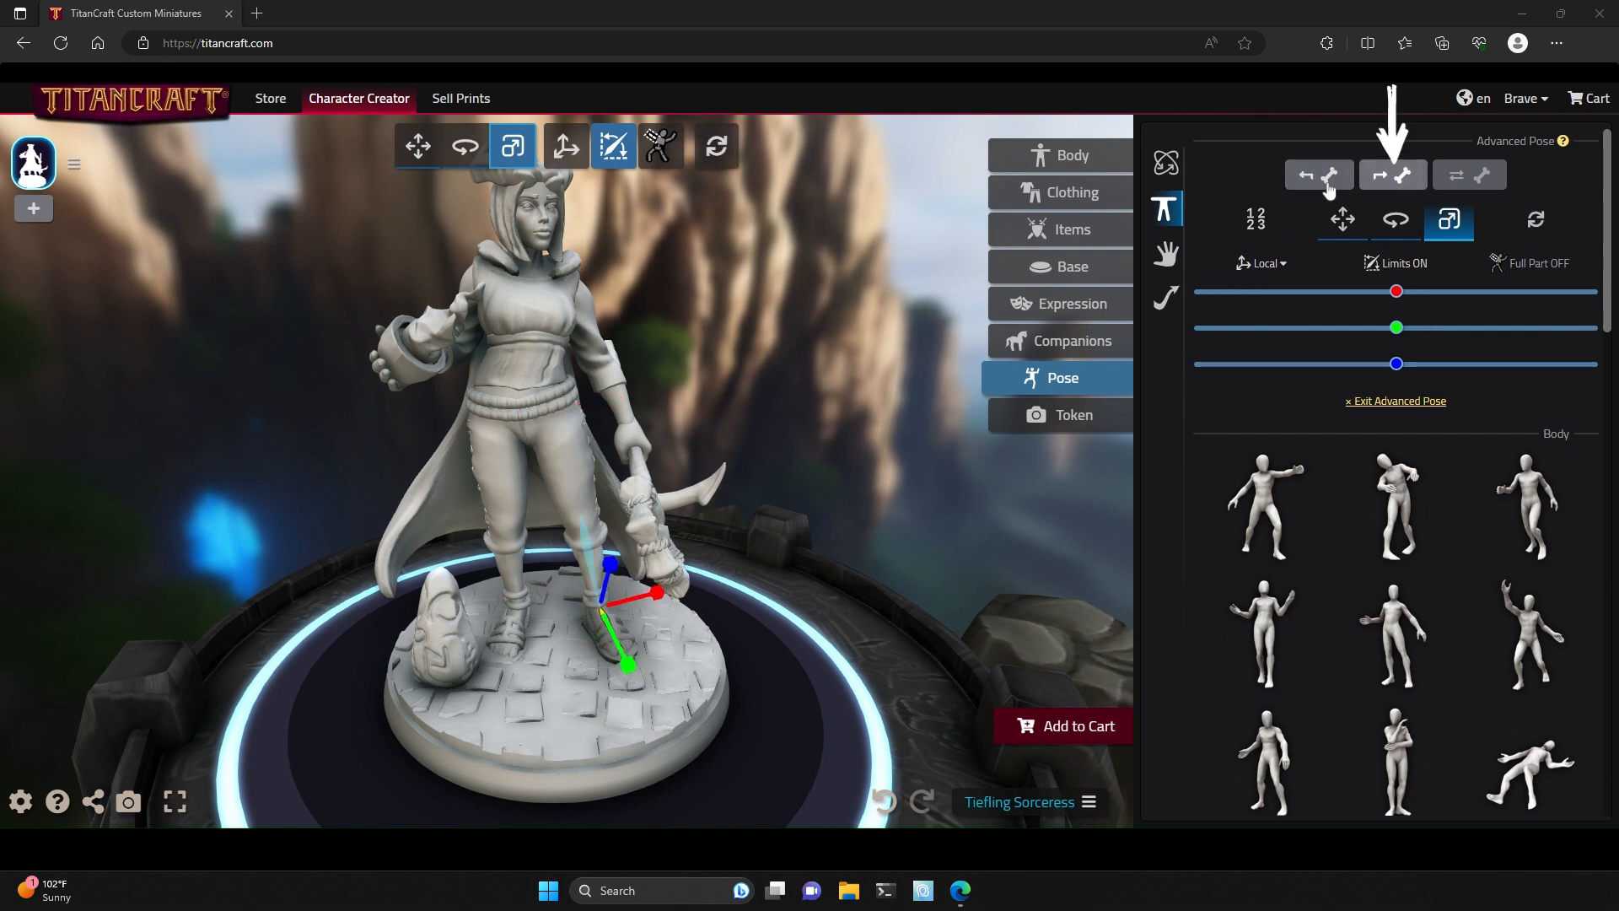
click(1394, 174)
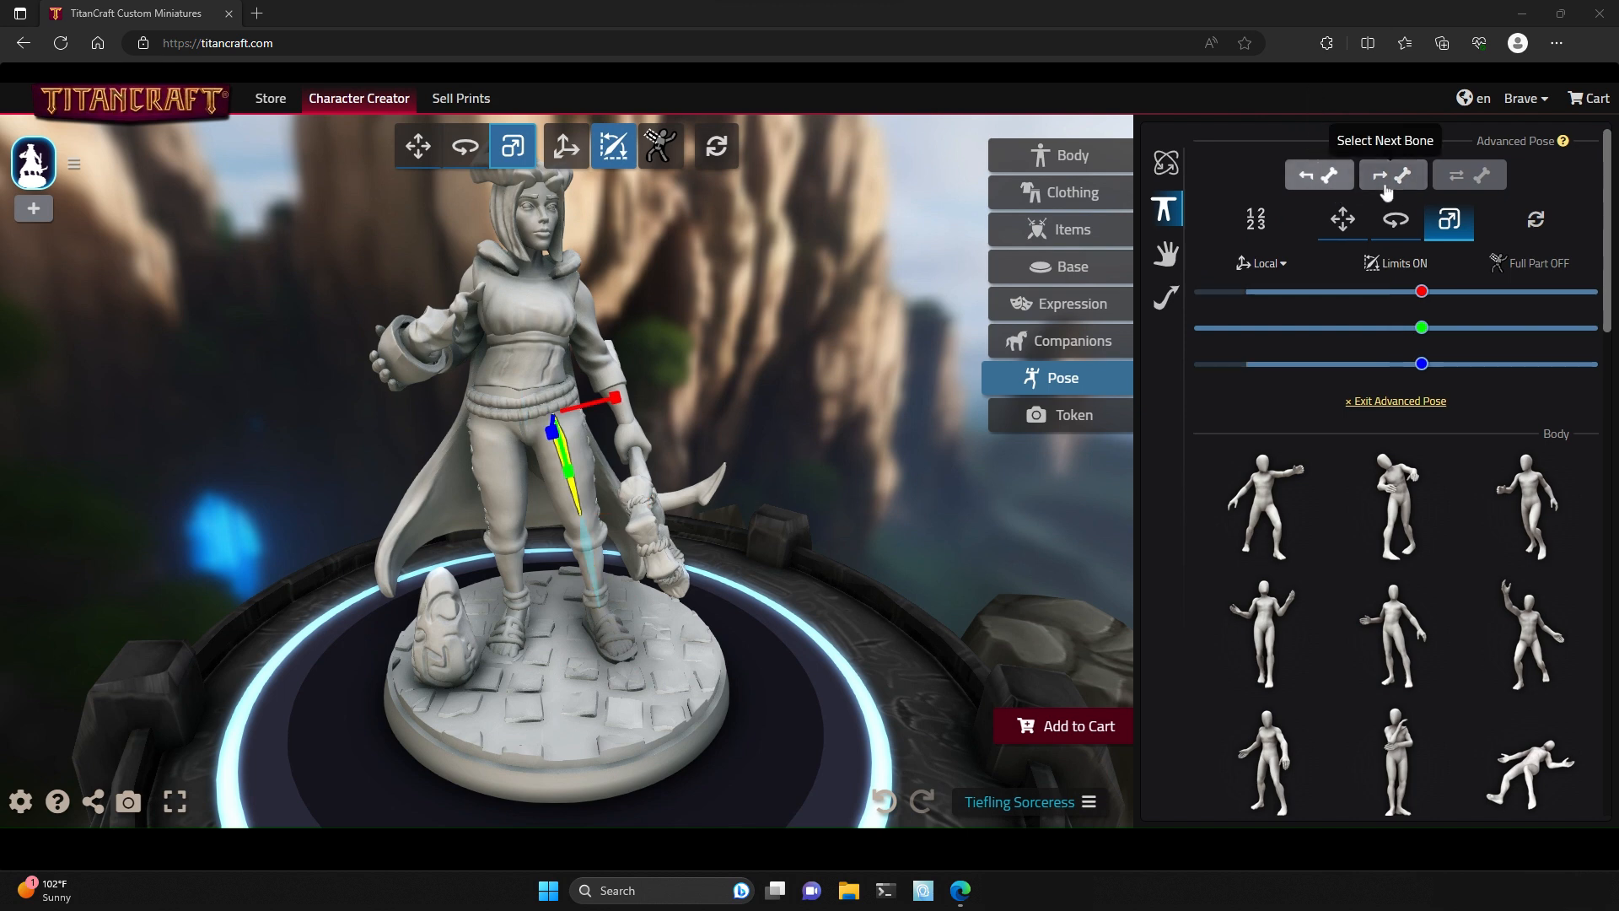